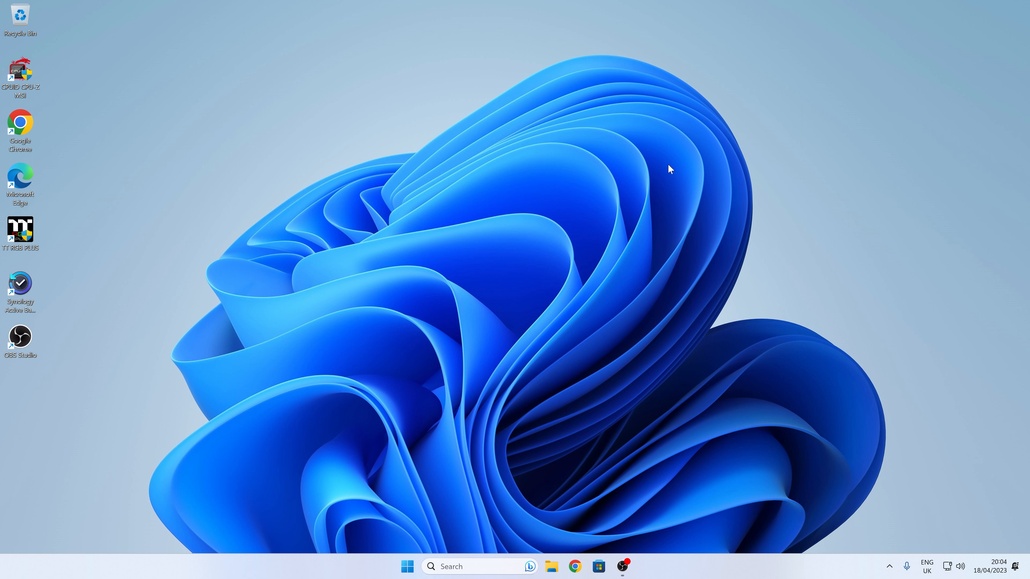
# Check that USB Drive (D:) holds only the creative.ROM file, then close the window.
pyautogui.click(550, 566)
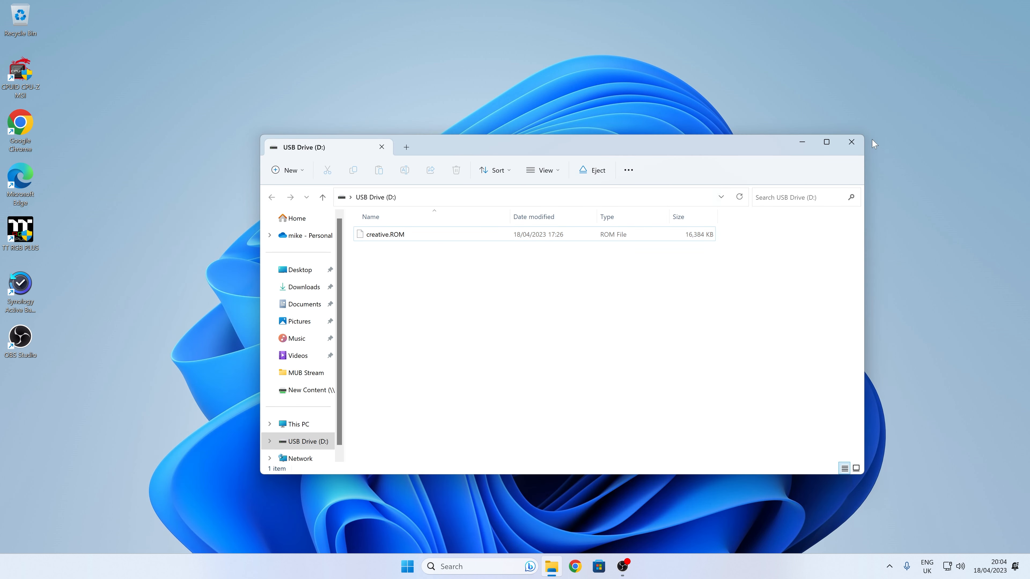
pyautogui.click(851, 142)
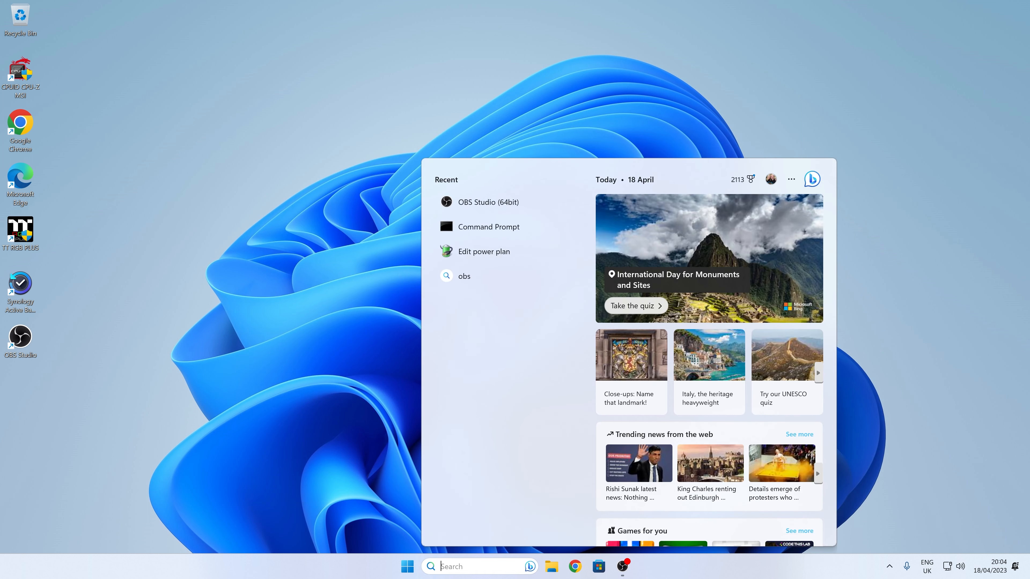
# Search Windows for 'cmd' to bring up Command Prompt as the best match.
pyautogui.write('cmd')
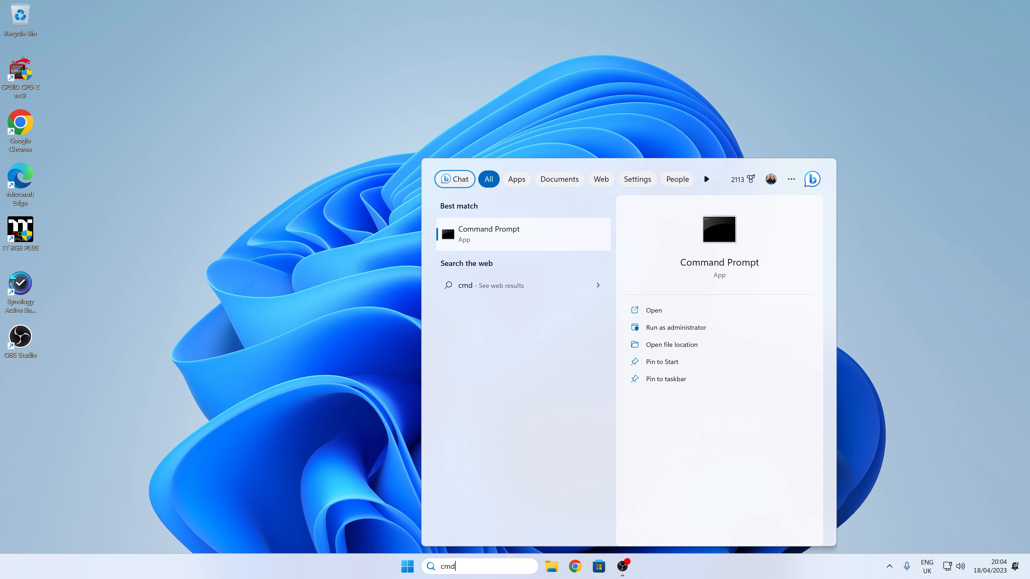
pyautogui.moveTo(675, 327)
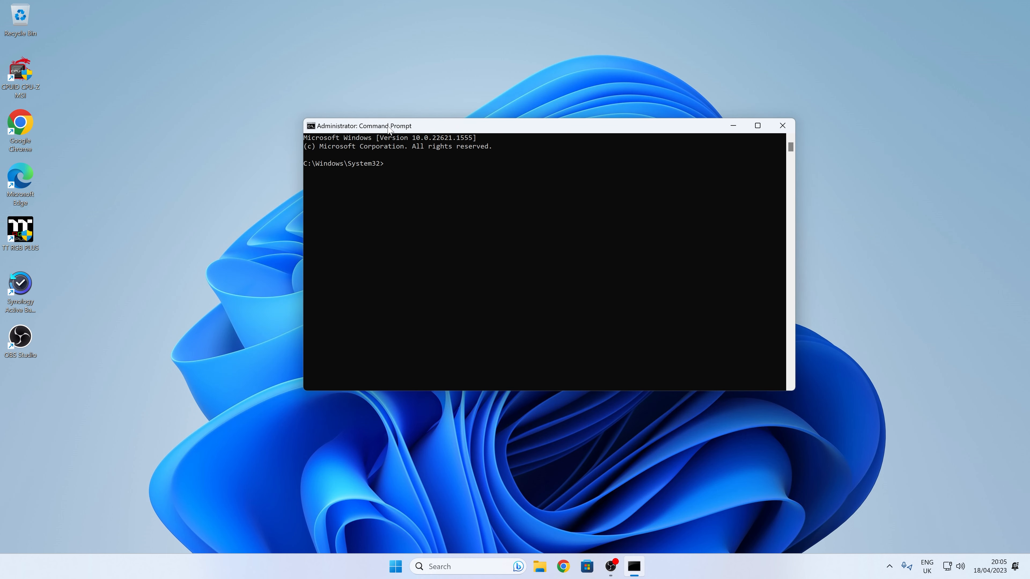
pyautogui.moveTo(383, 226)
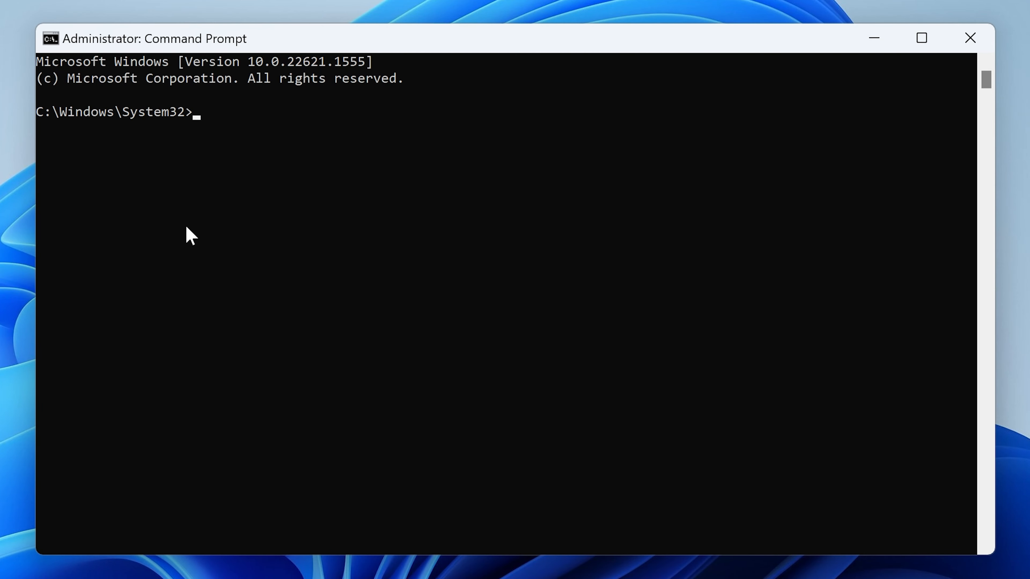
# Start DiskPart and list the disks, showing Disk 0 at 953 GB and Disk 1 at 28 GB.
pyautogui.write('diskpo')
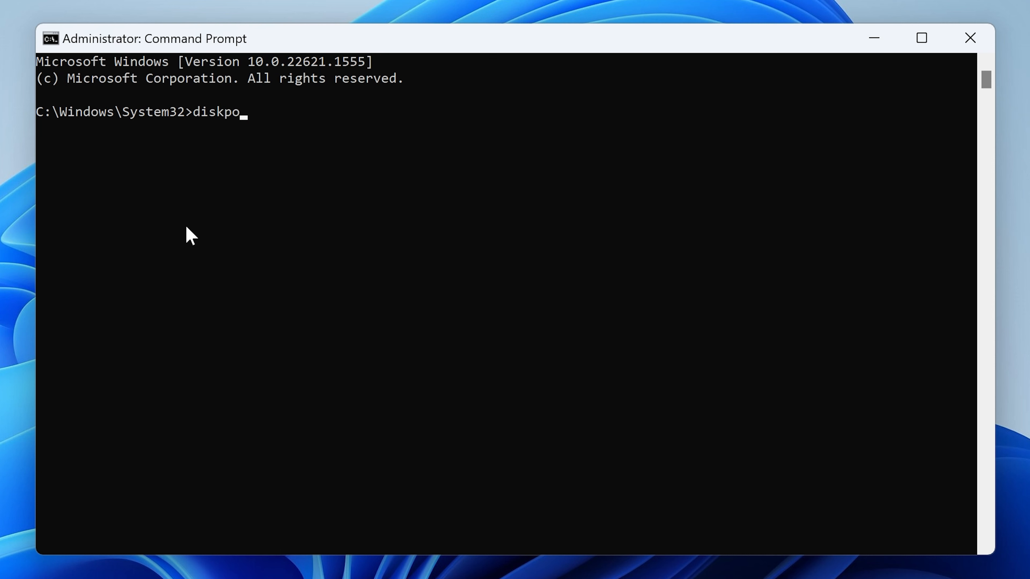
pyautogui.write('rt')
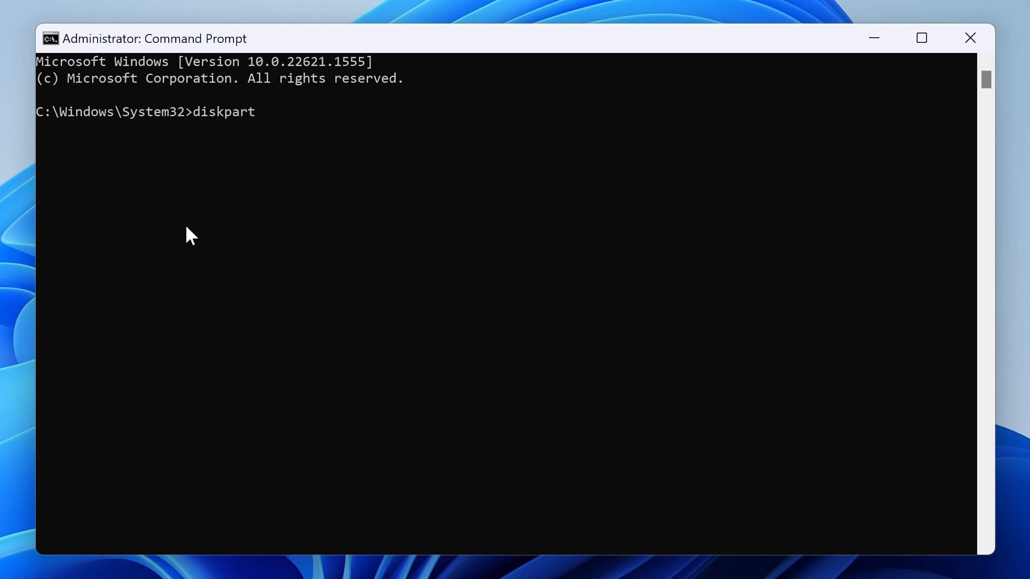
pyautogui.press('Return')
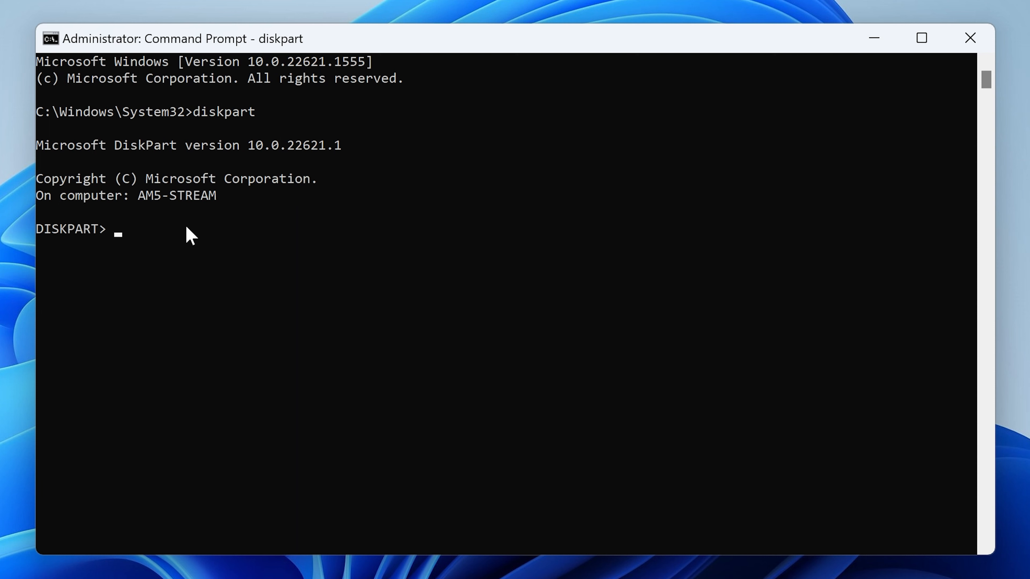
pyautogui.write('list disk')
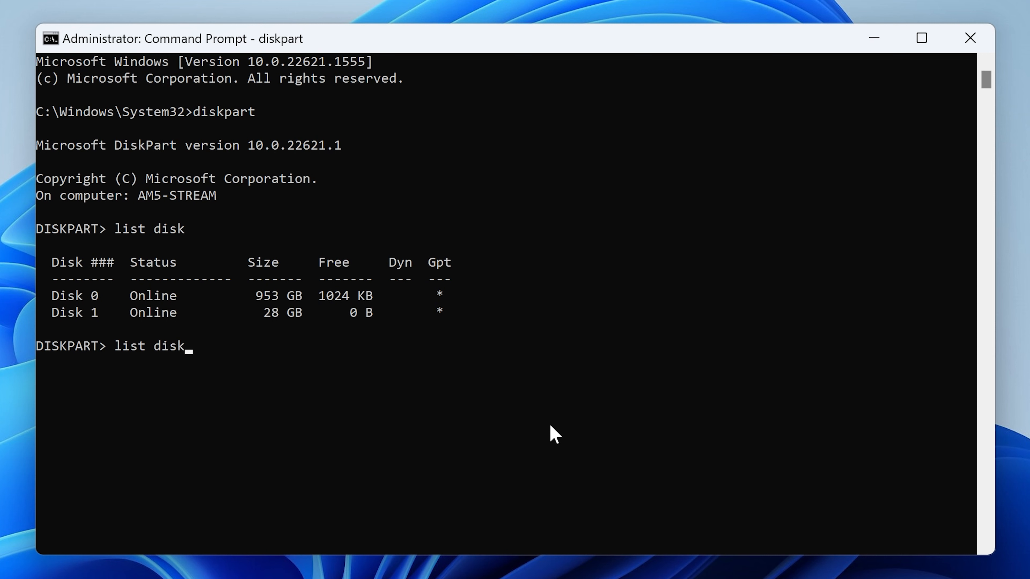
pyautogui.press('Return')
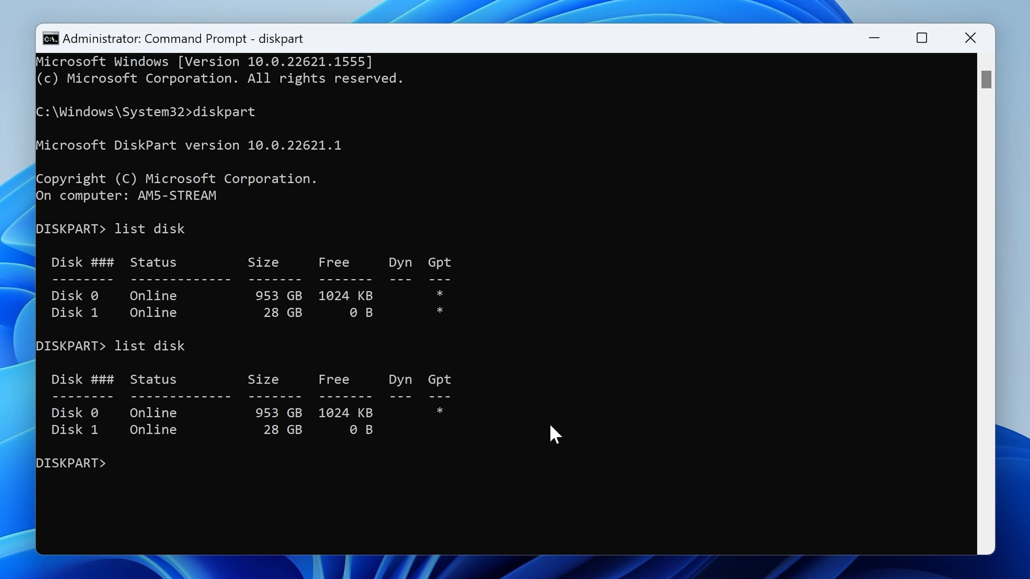
pyautogui.moveTo(74, 448)
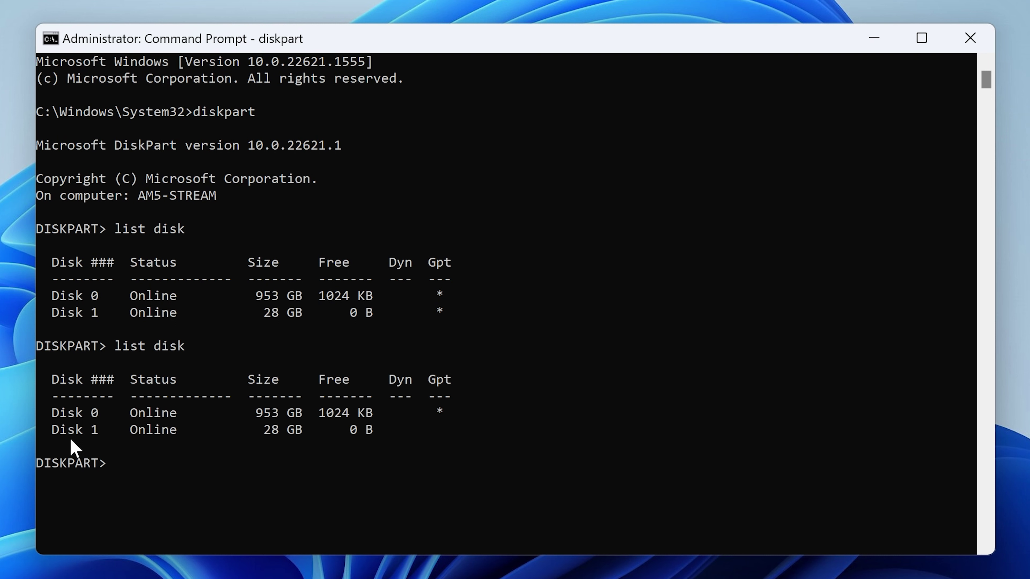
pyautogui.moveTo(434, 433)
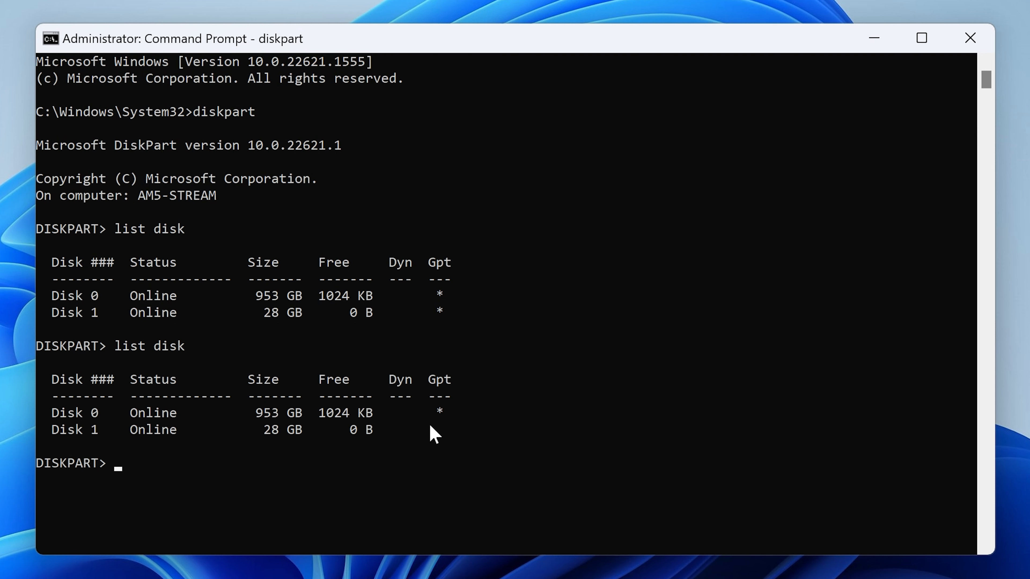
pyautogui.moveTo(438, 439)
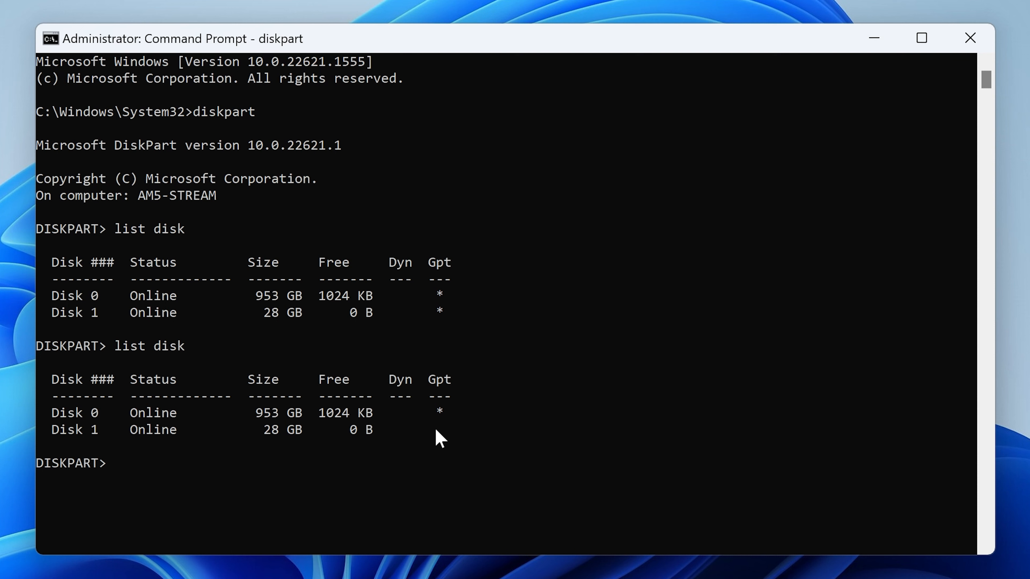
pyautogui.moveTo(965, 198)
pyautogui.write('list disk')
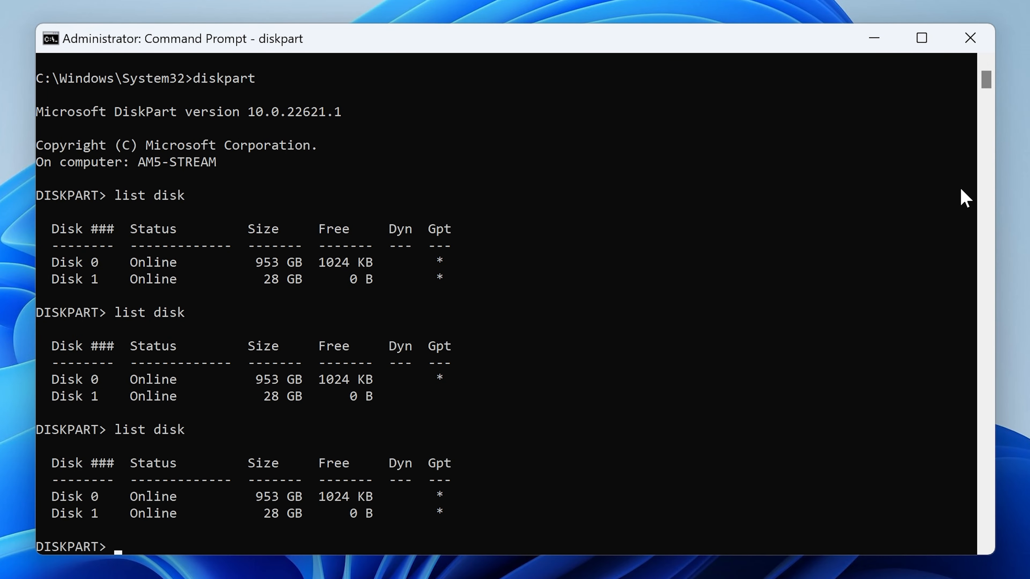
# Select the 28 GB Disk 1 as the target and clean it.
pyautogui.write('sle')
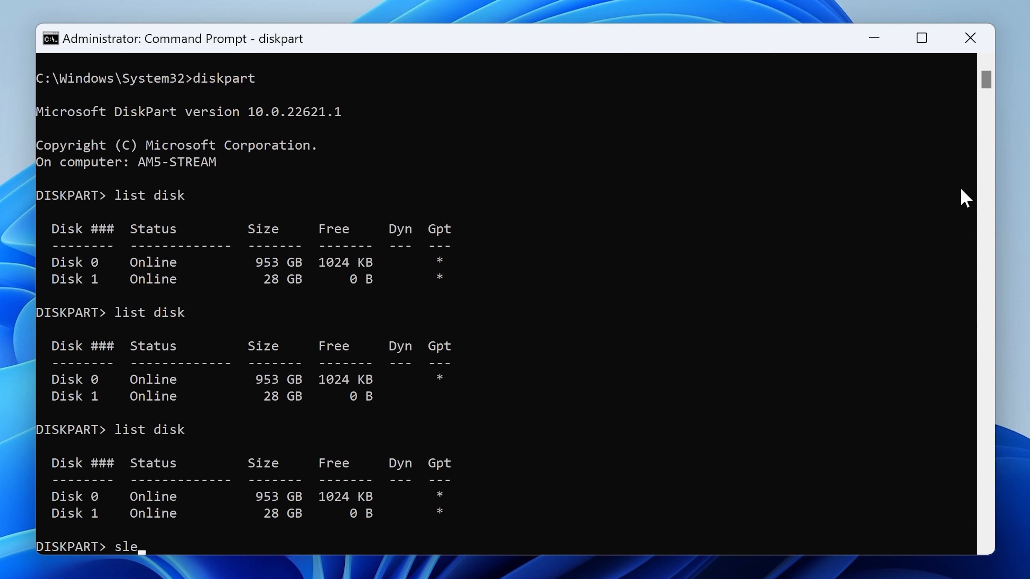
pyautogui.press('BackSpace')
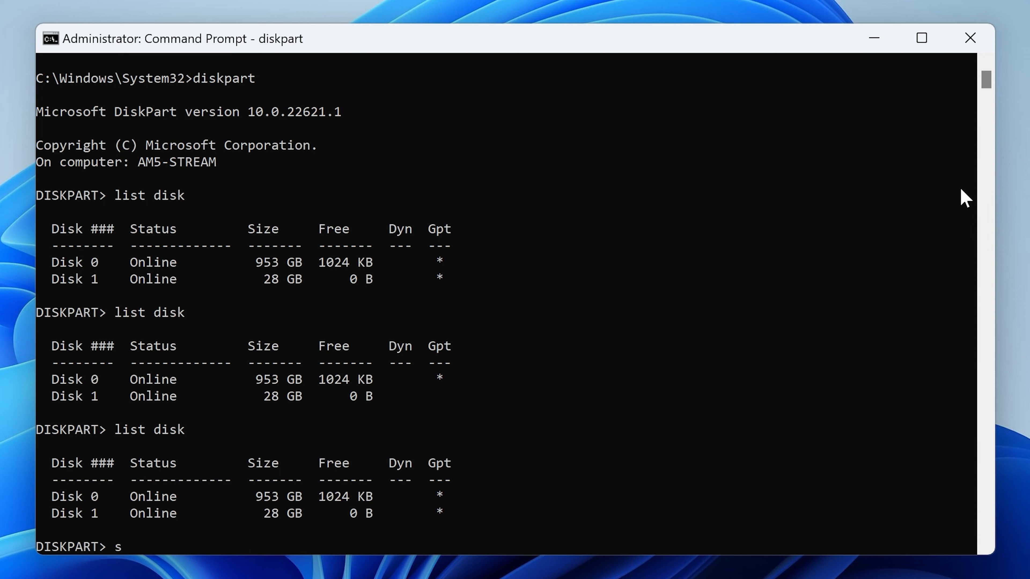
pyautogui.write('elect dis')
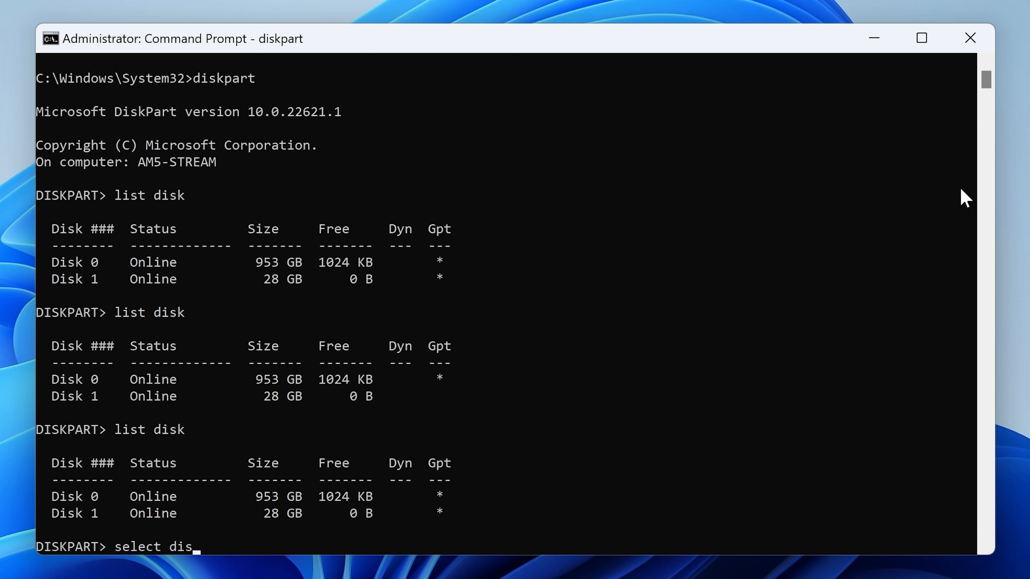
pyautogui.write('k 1')
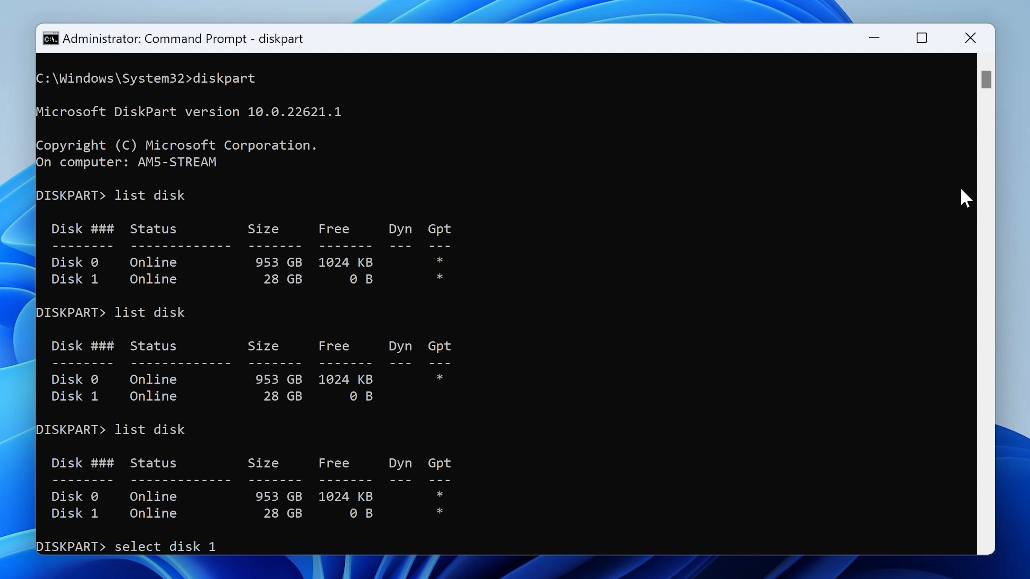
pyautogui.press('Return')
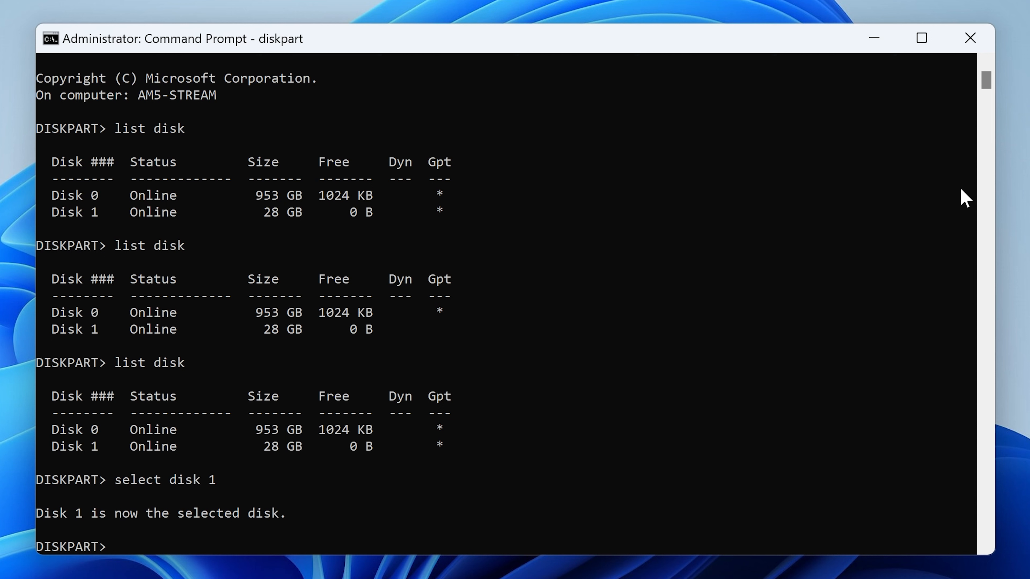
pyautogui.write('clean')
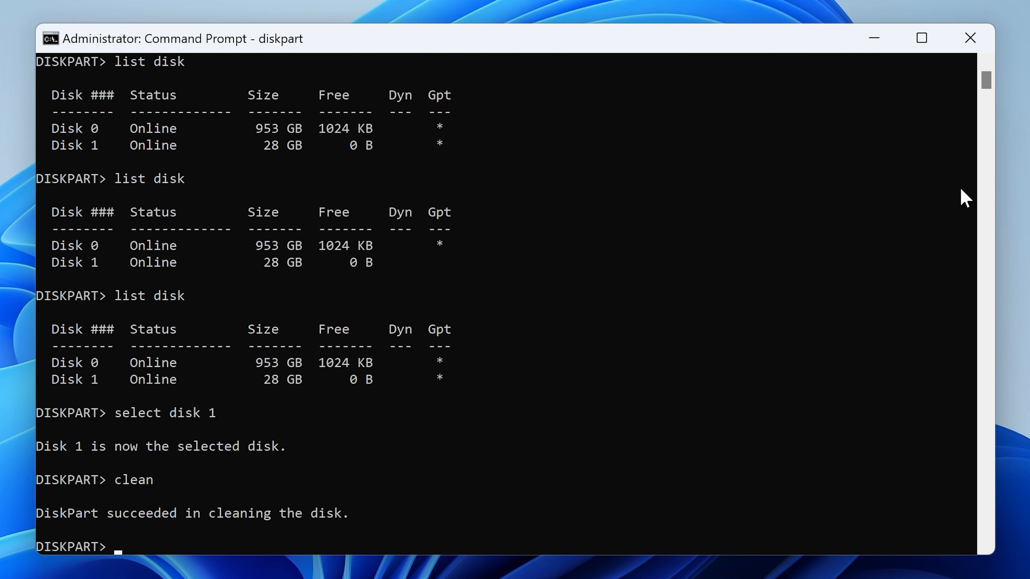
# Convert the cleaned Disk 1 from GPT to MBR.
pyautogui.write('con')
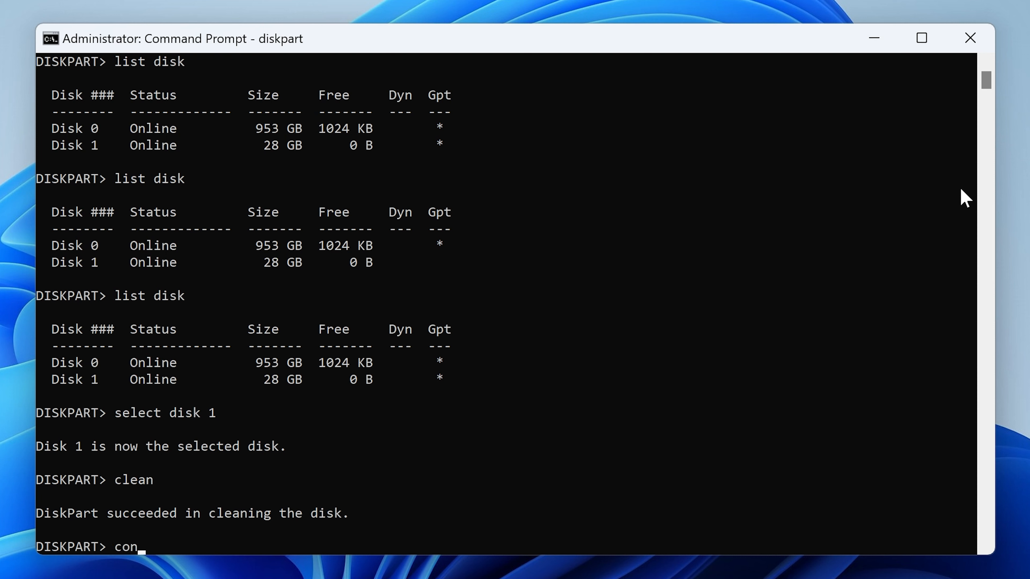
pyautogui.write('vert')
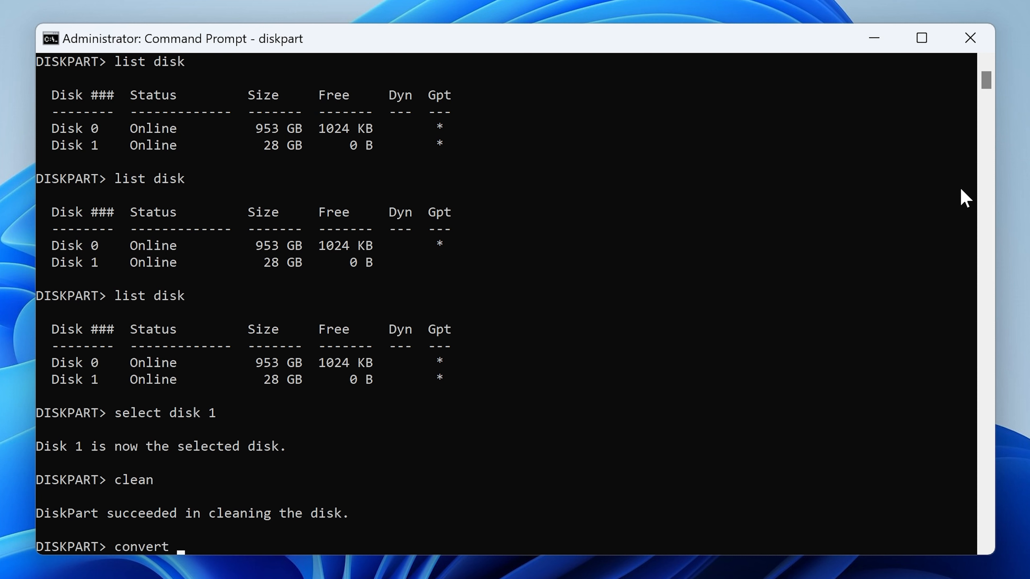
pyautogui.write('mbr')
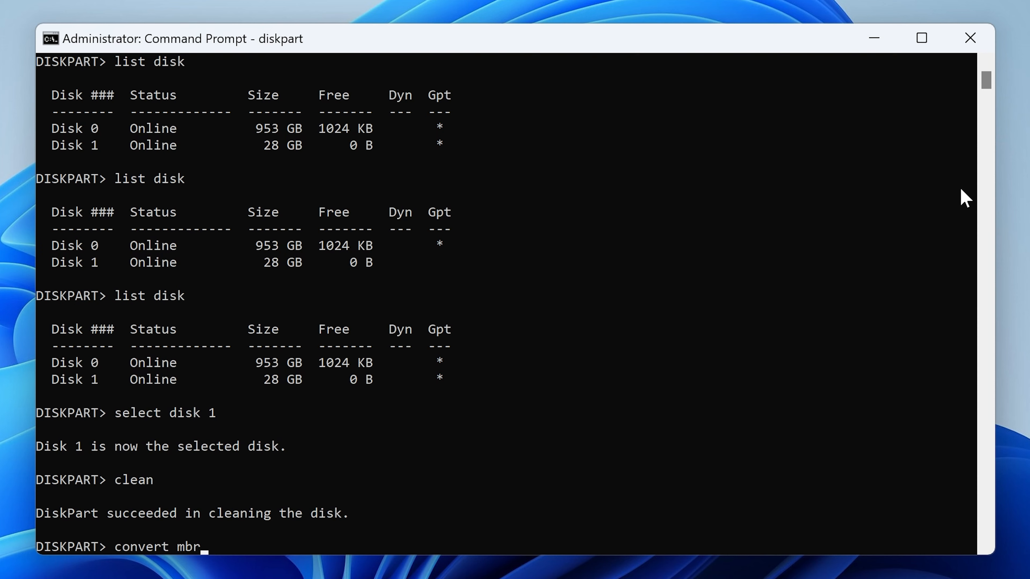
pyautogui.press('Return')
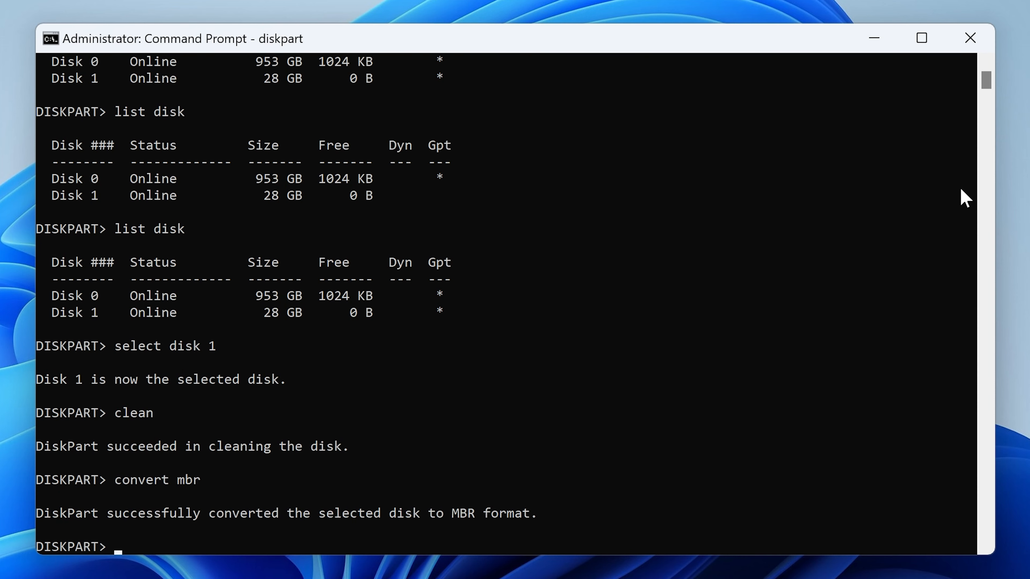
pyautogui.moveTo(186, 530)
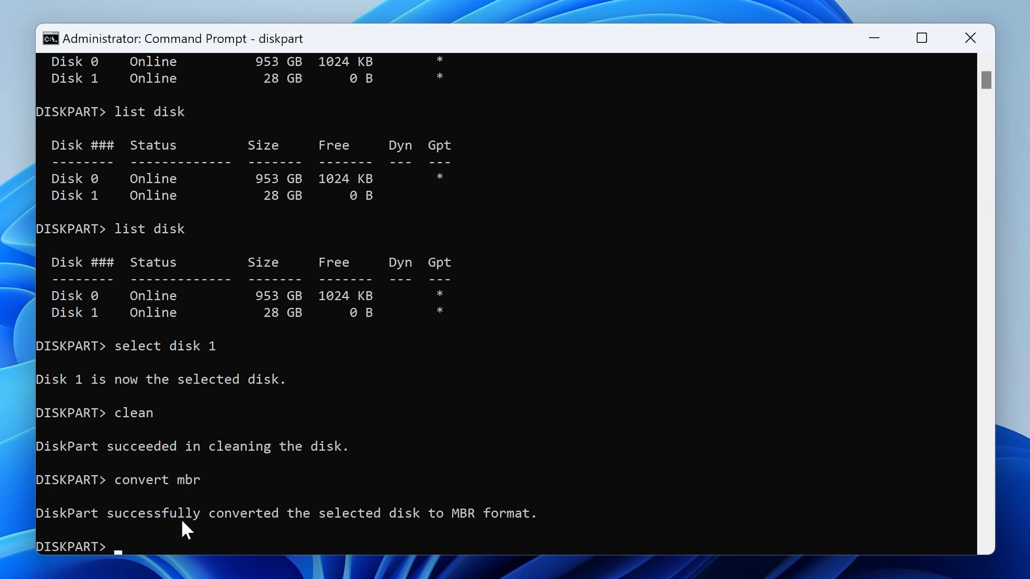
pyautogui.moveTo(455, 532)
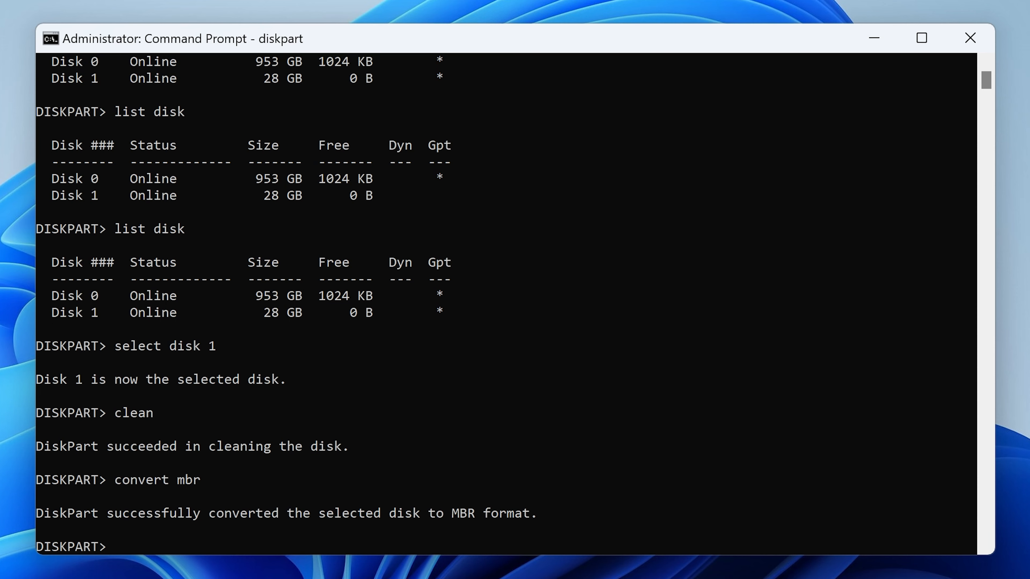
# Launch Disk Management from the Start button's system tools menu.
pyautogui.click(920, 37)
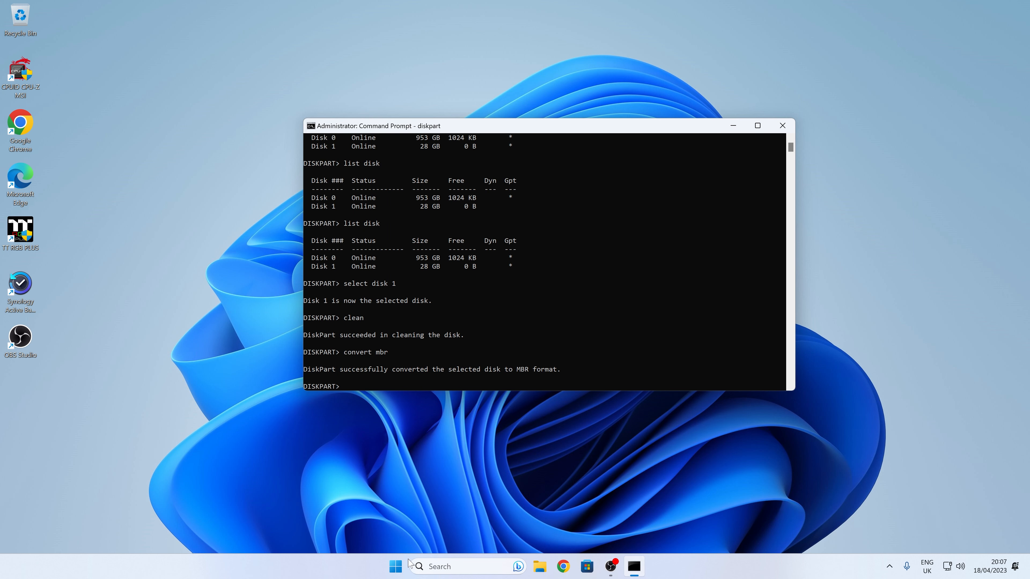
pyautogui.rightClick(395, 566)
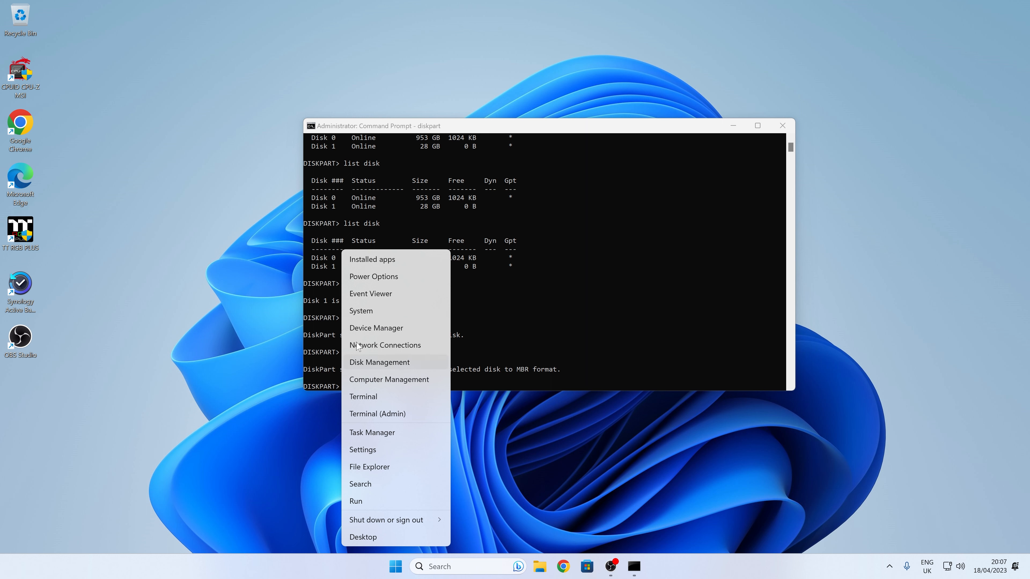
pyautogui.moveTo(360, 370)
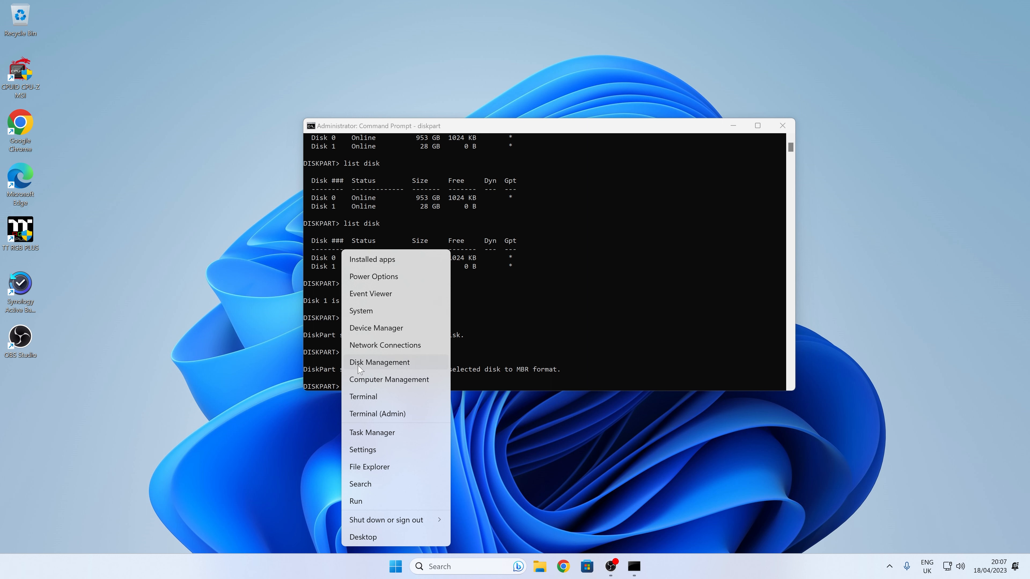
pyautogui.click(378, 362)
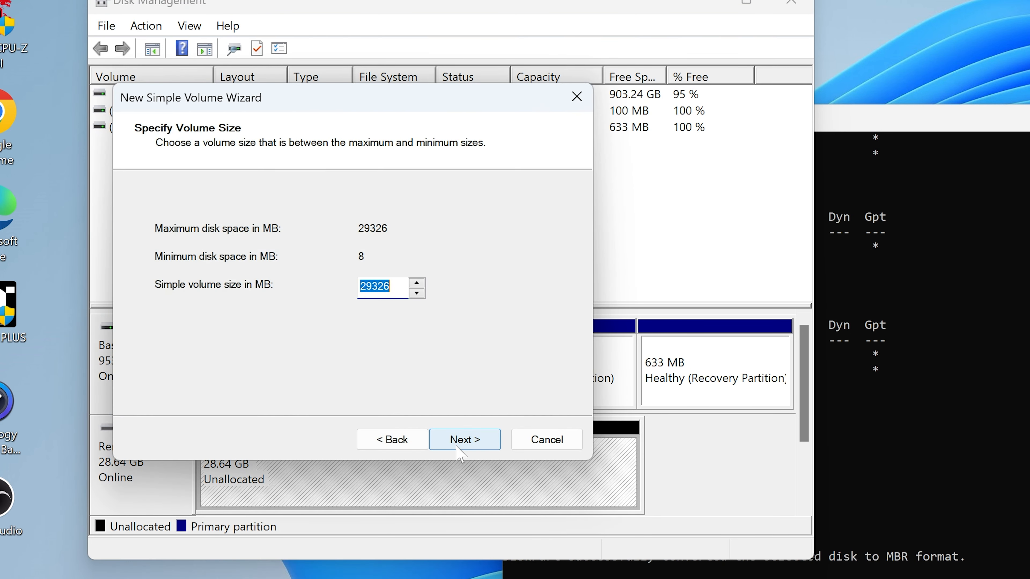
# Create a full 29326 MB FAT32 volume on Disk 1 with drive letter D and no label.
pyautogui.click(464, 439)
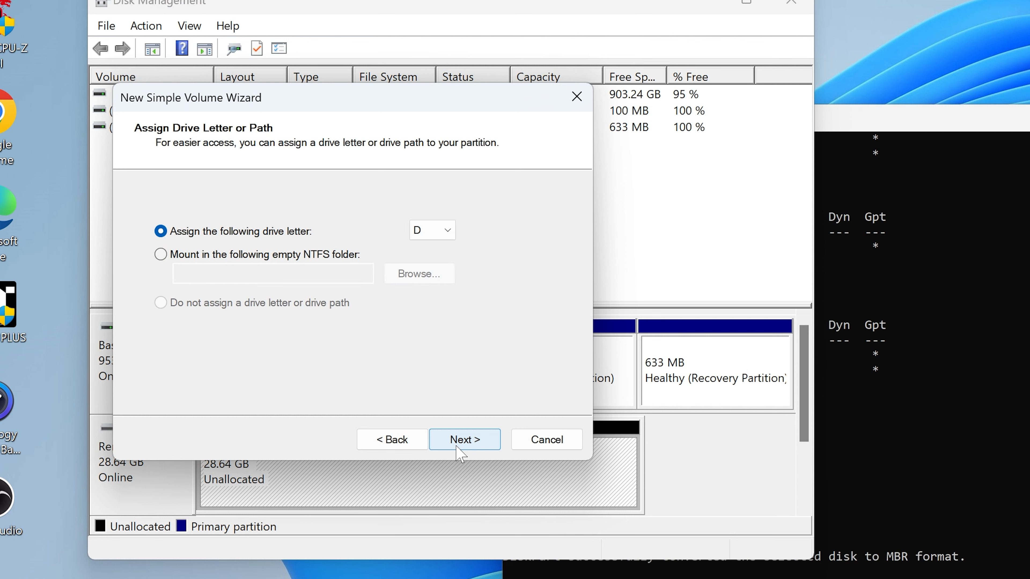
pyautogui.click(463, 438)
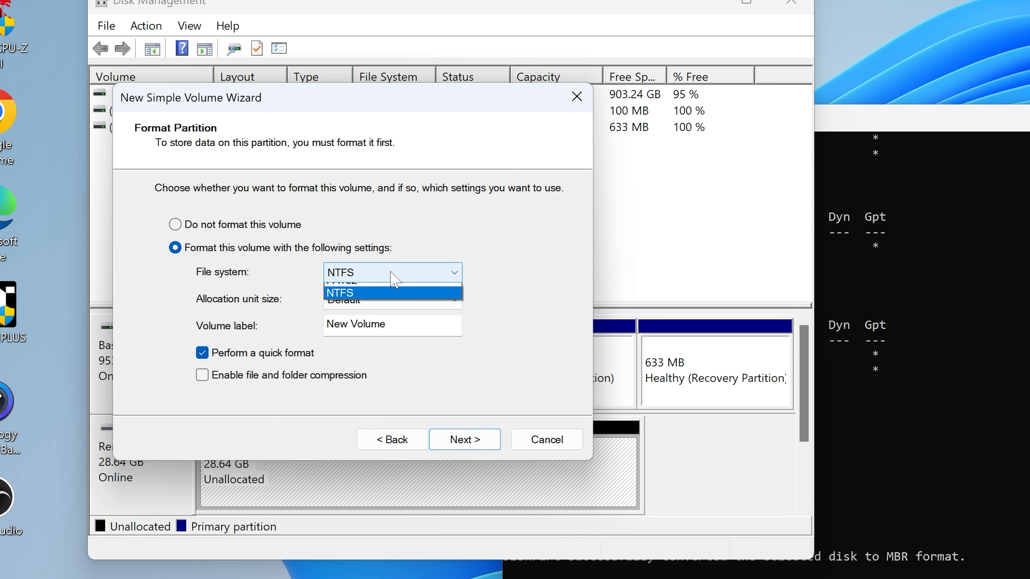
pyautogui.click(355, 280)
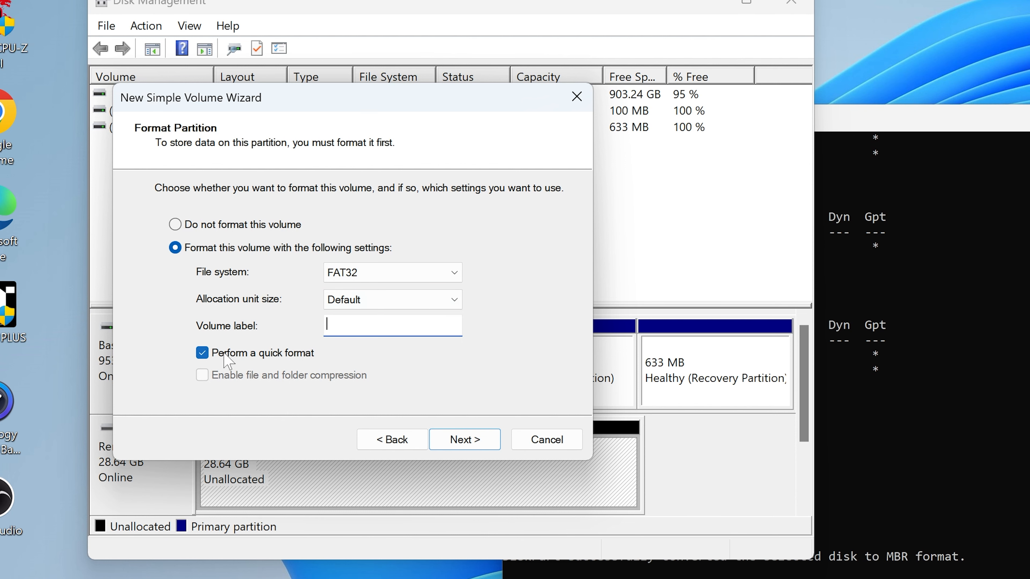
pyautogui.click(463, 439)
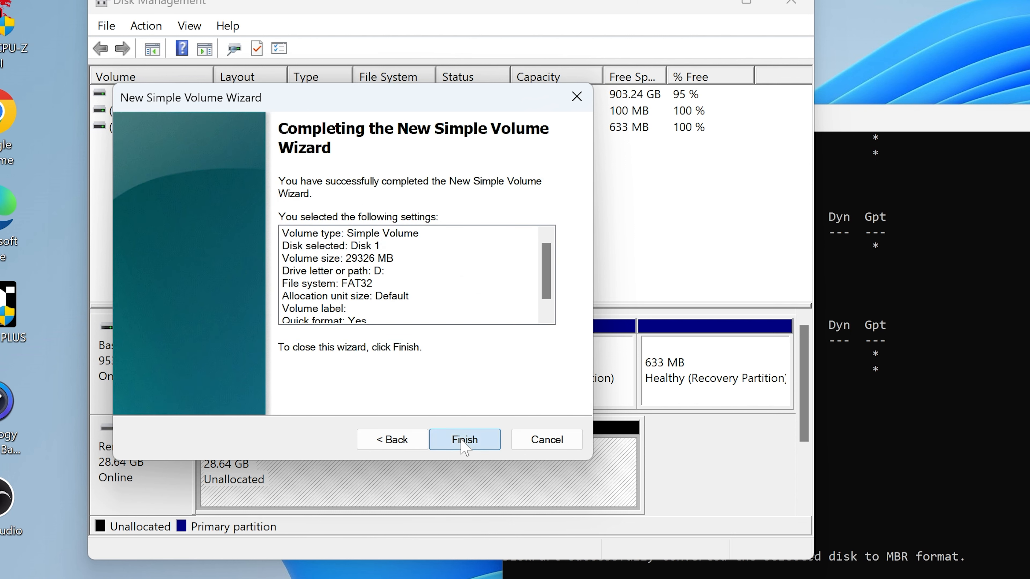
pyautogui.click(464, 439)
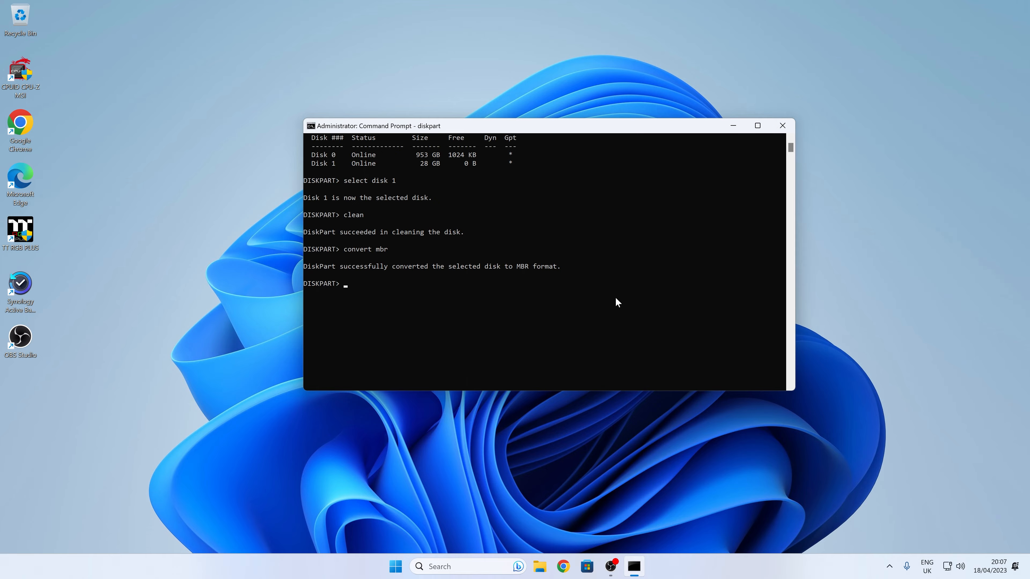
# List the disks again in DiskPart to confirm Disk 1 (28 GB) is no longer GPT.
pyautogui.write('list di')
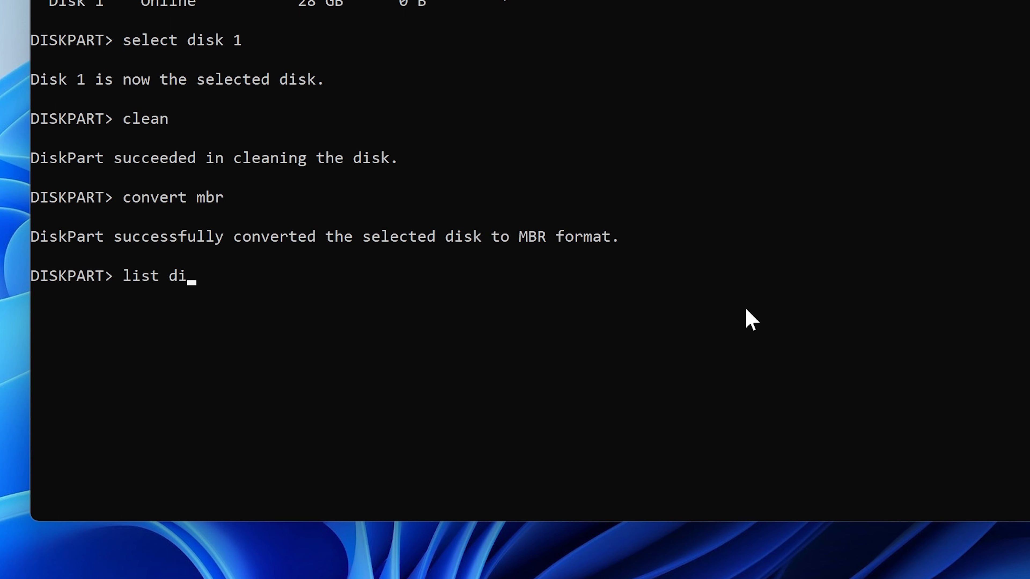
pyautogui.press('Return')
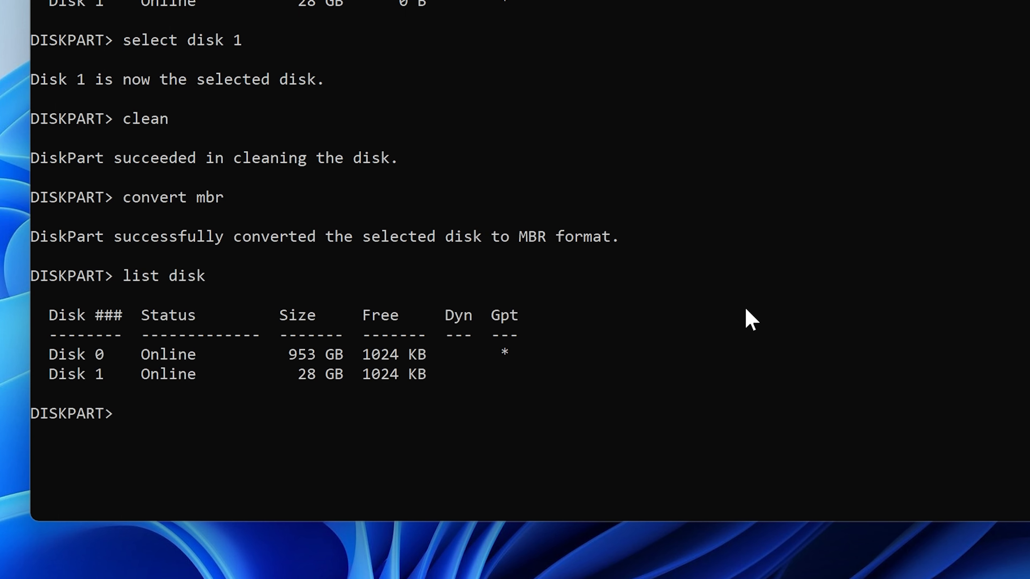
pyautogui.moveTo(177, 407)
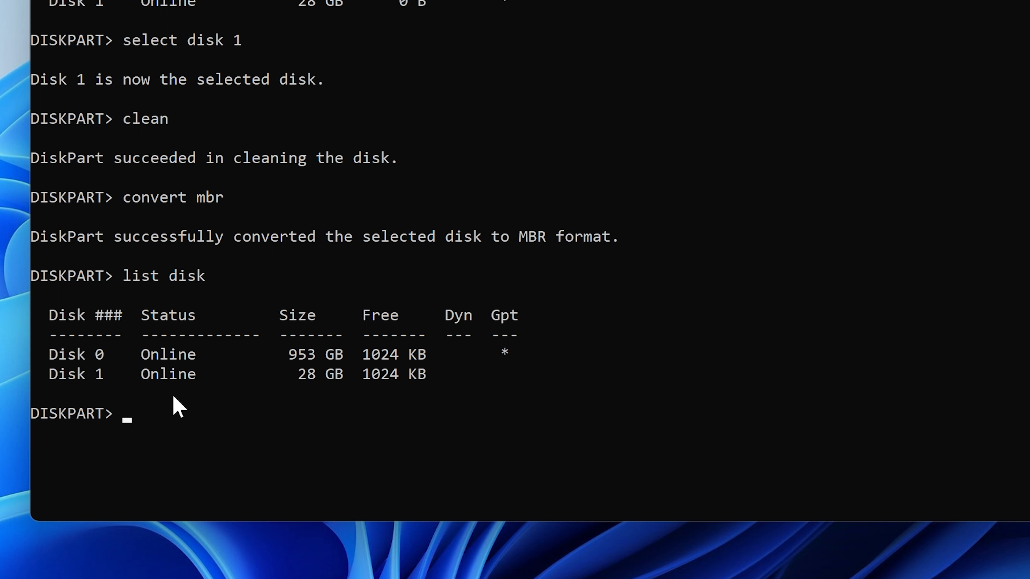
pyautogui.moveTo(462, 383)
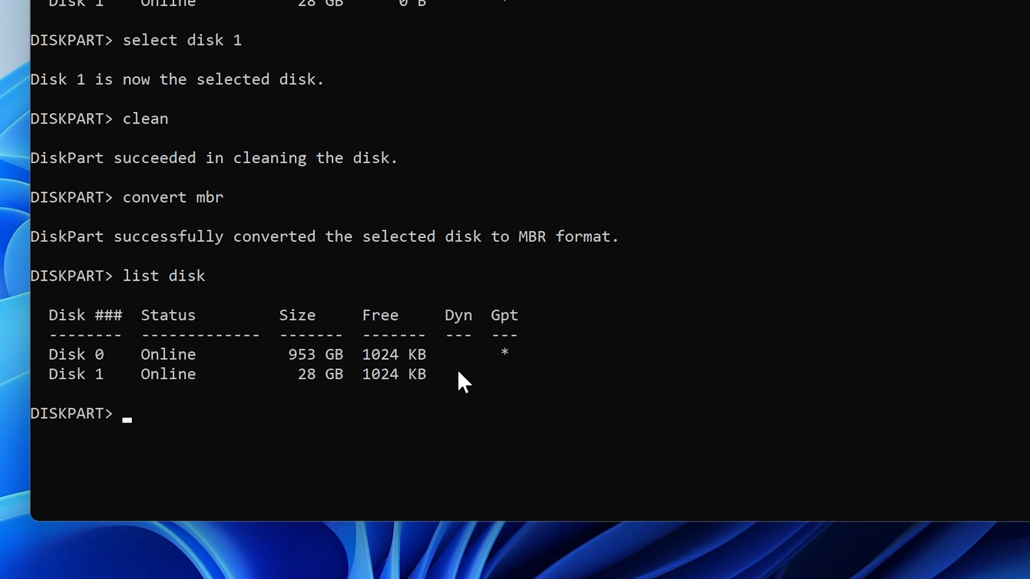
pyautogui.moveTo(516, 389)
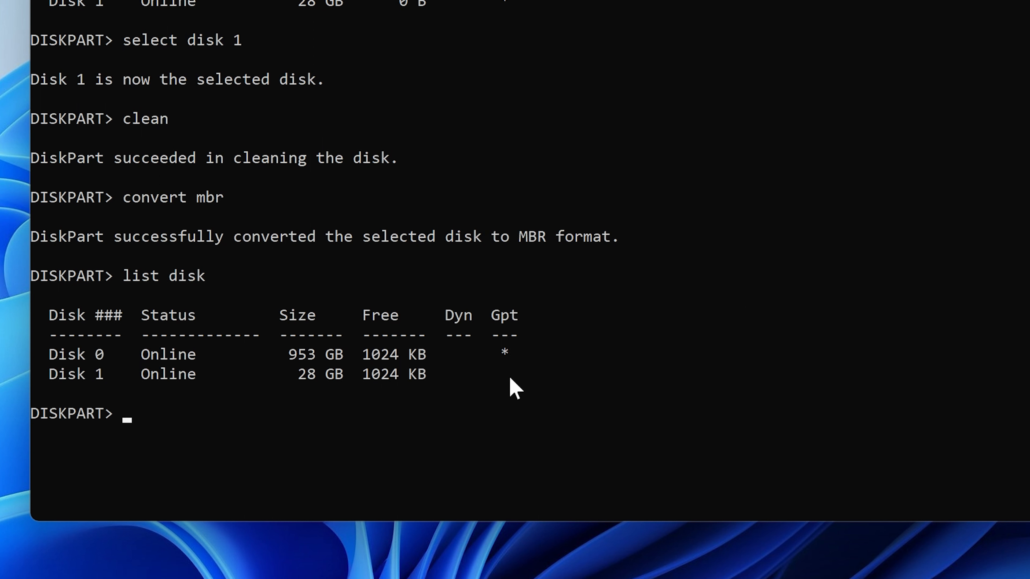
pyautogui.moveTo(518, 400)
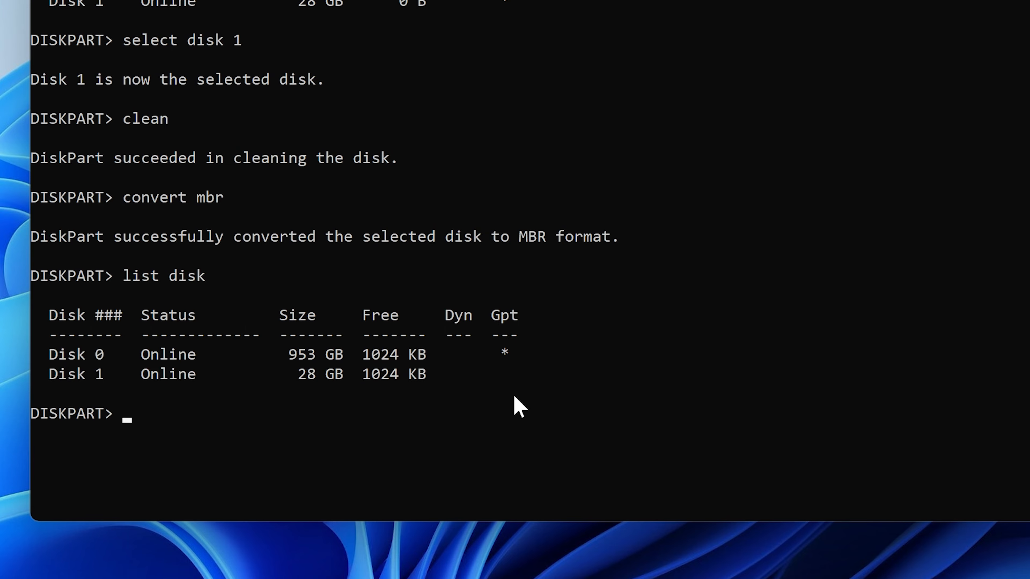